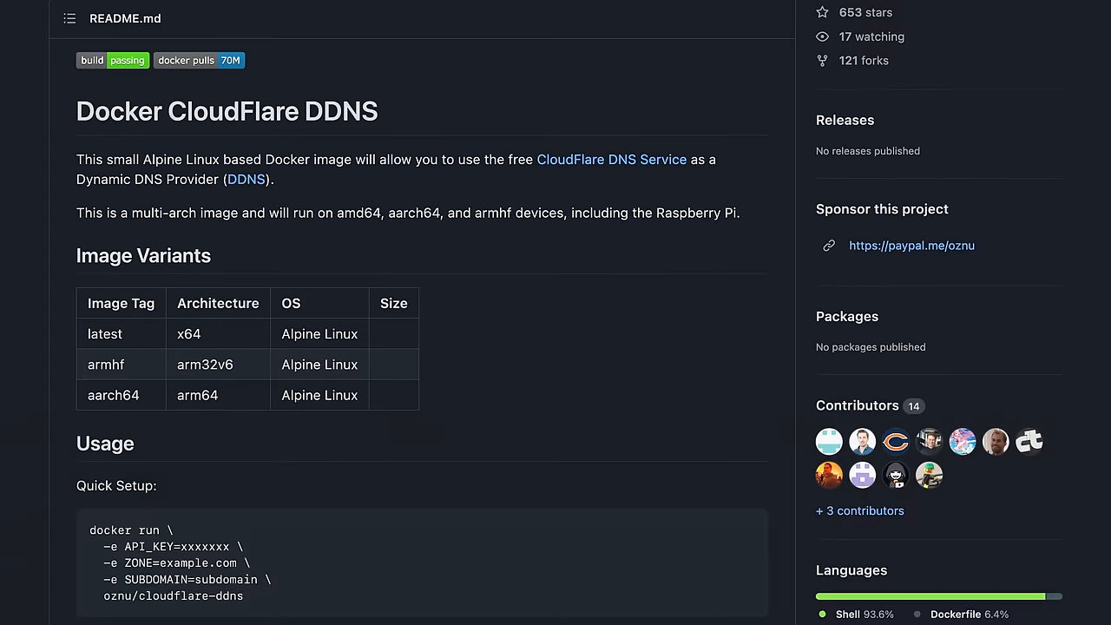
scroll("down", 3)
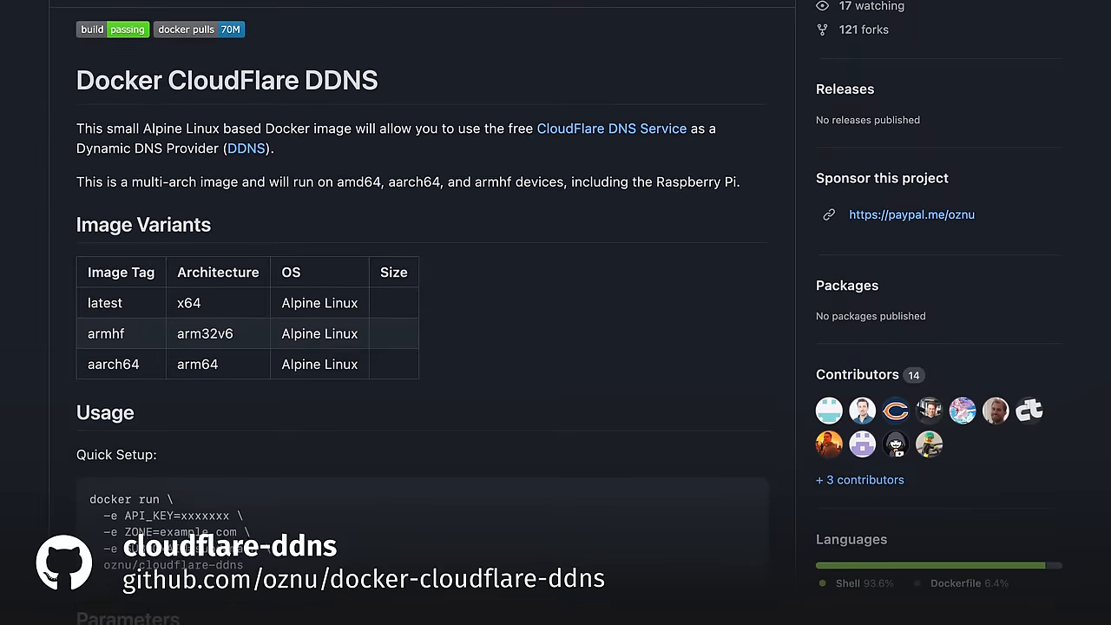
scroll("down", 3)
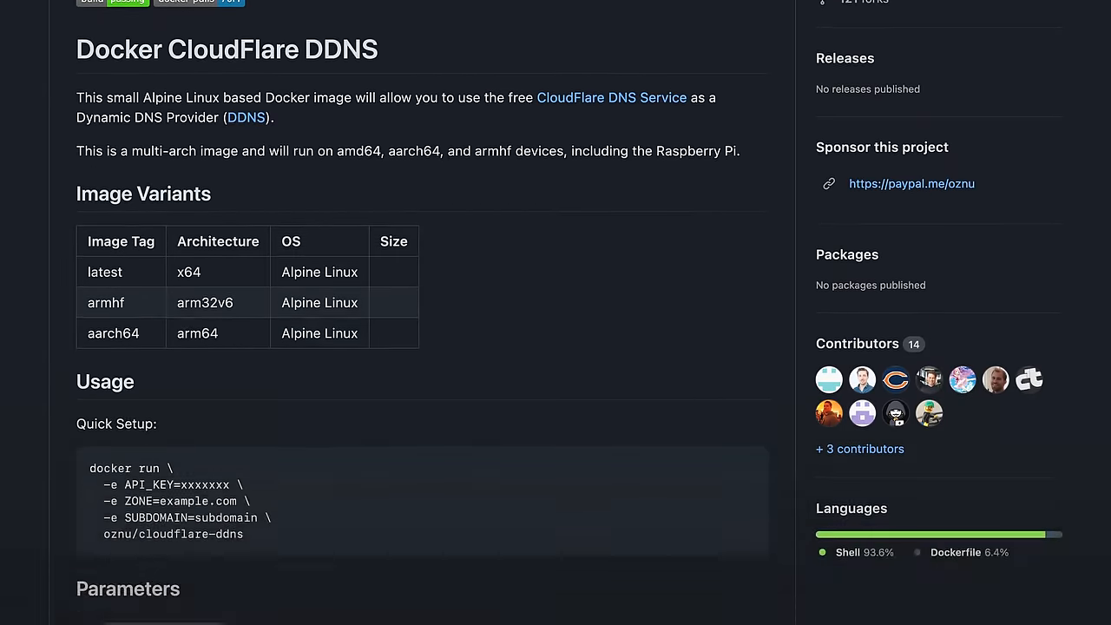